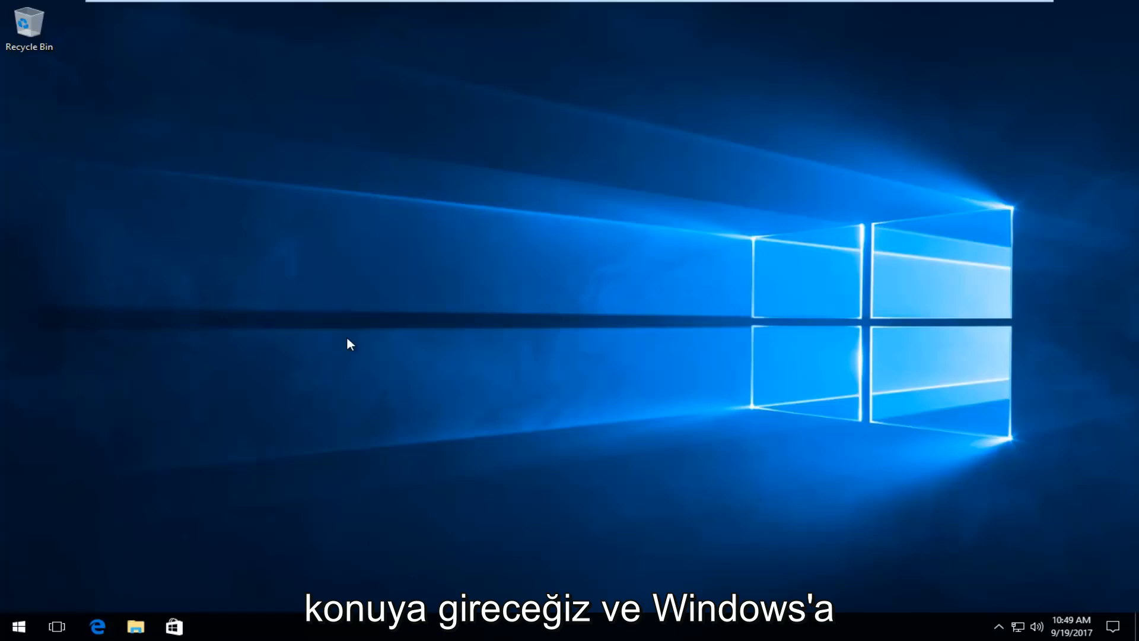
mouse_move(261, 391)
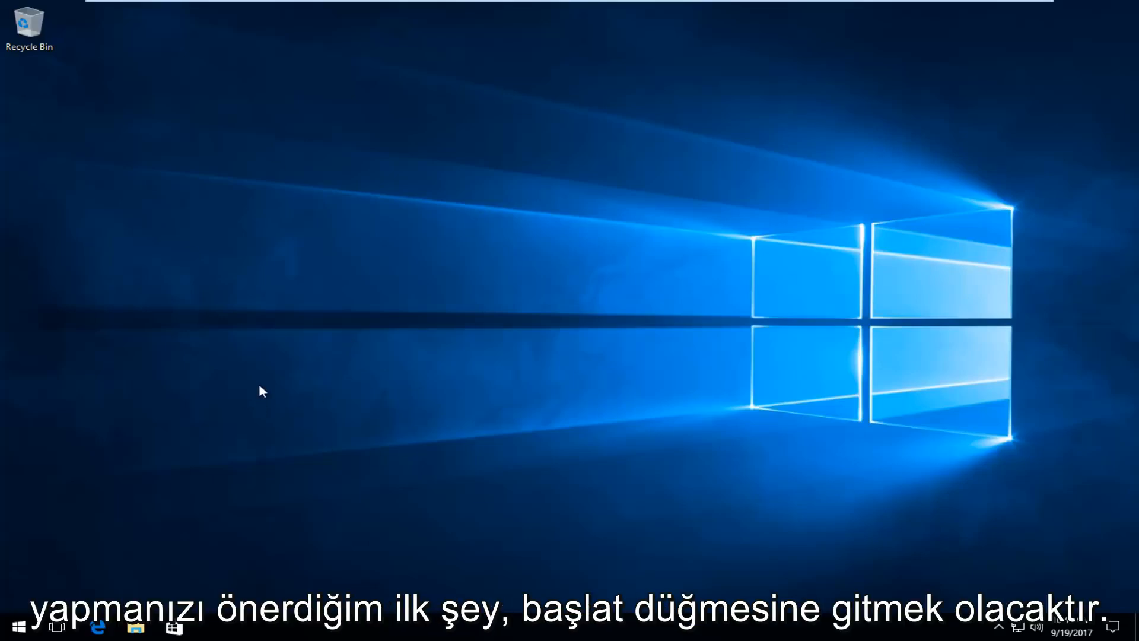
mouse_move(16, 625)
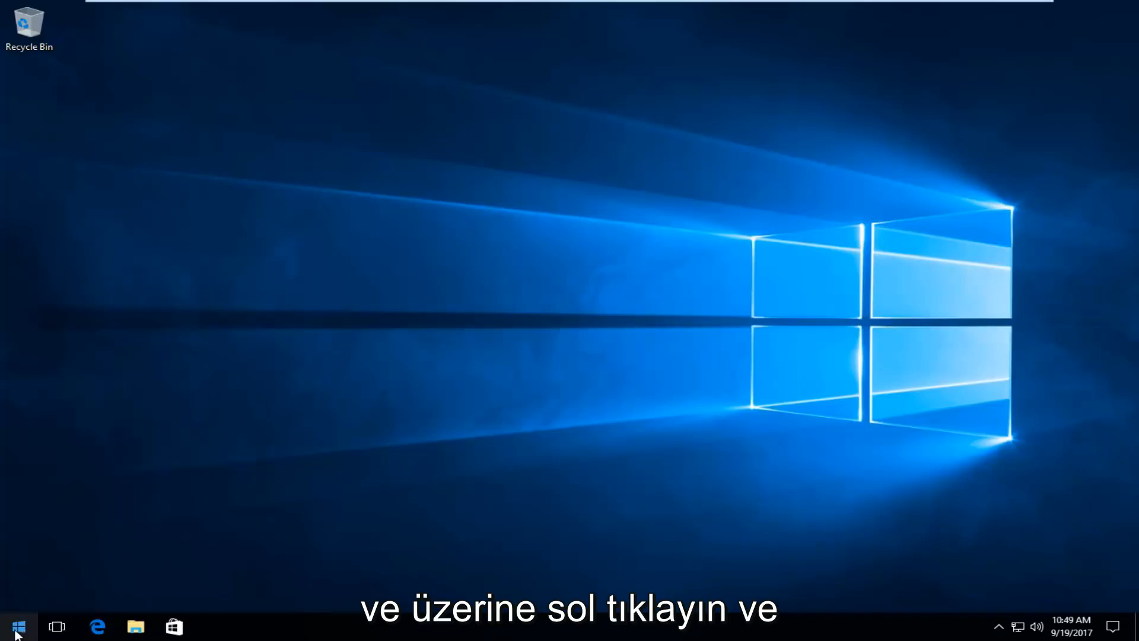
Step: Shift-restart from the Start menu's power options to boot into the Recovery Environment
left_click(17, 626)
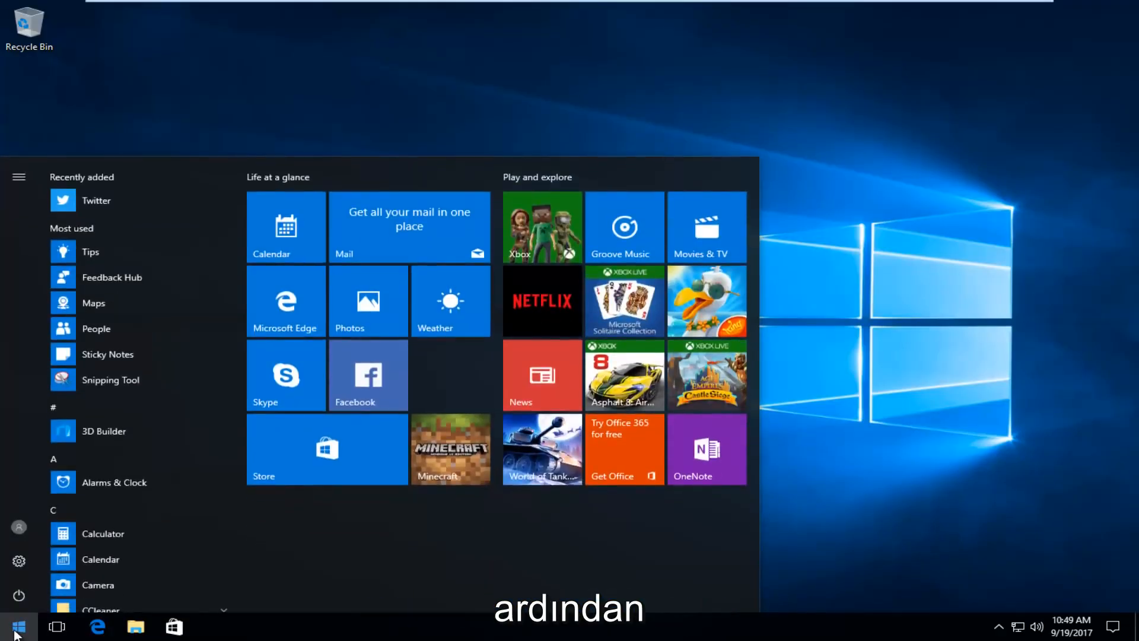
mouse_move(19, 595)
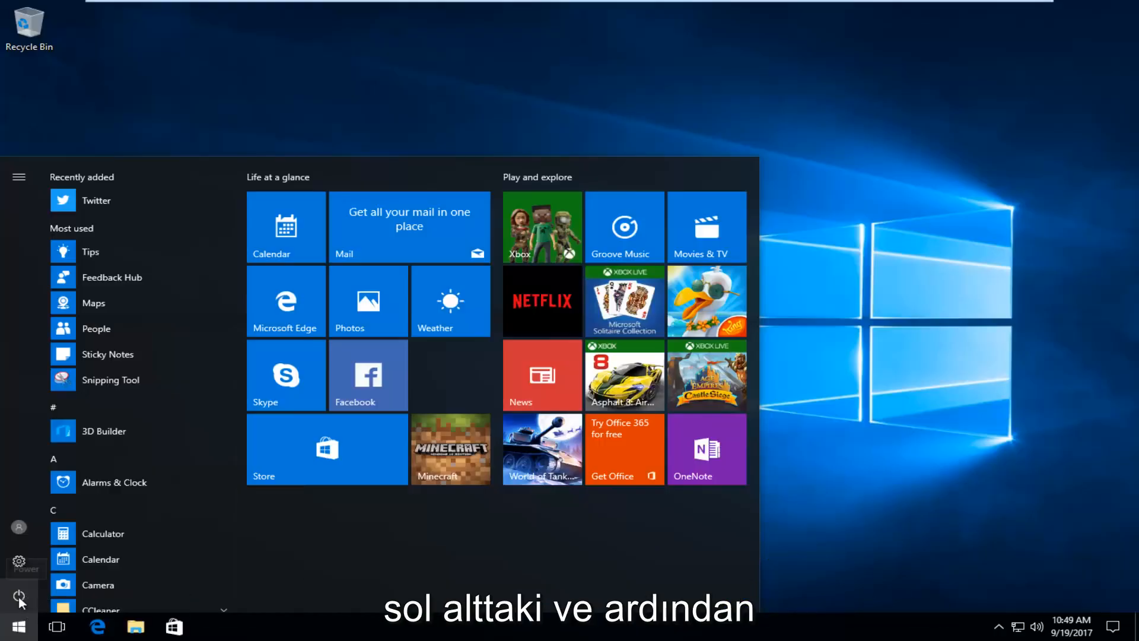
left_click(18, 594)
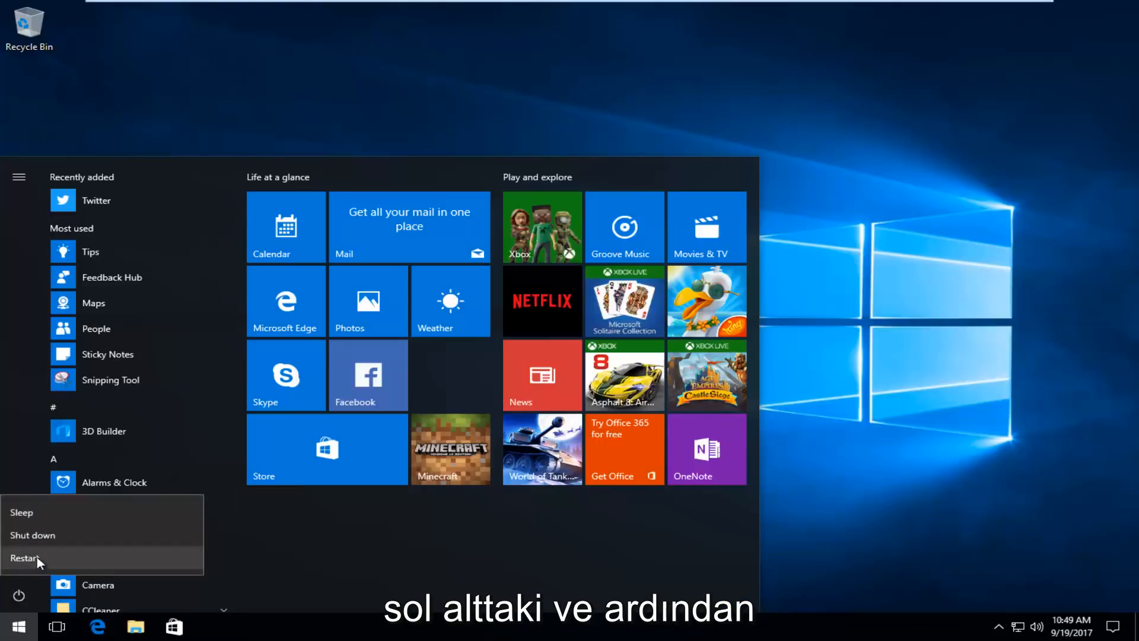
left_click(26, 558)
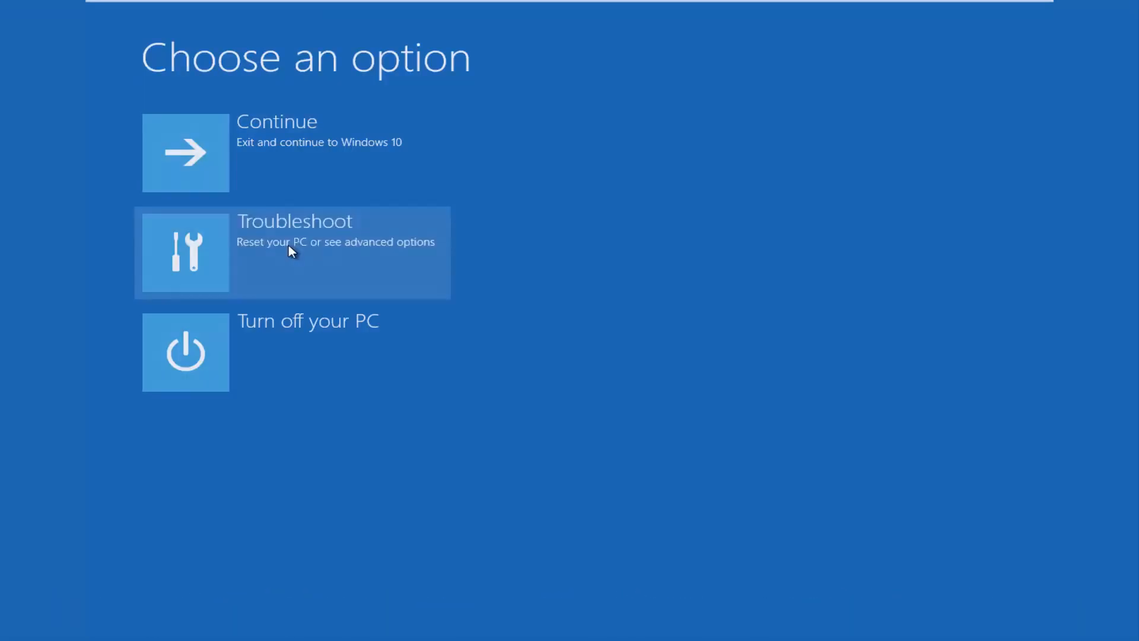
Step: Go to Troubleshoot, then Reset this PC to see Keep my files and Remove everything
left_click(290, 252)
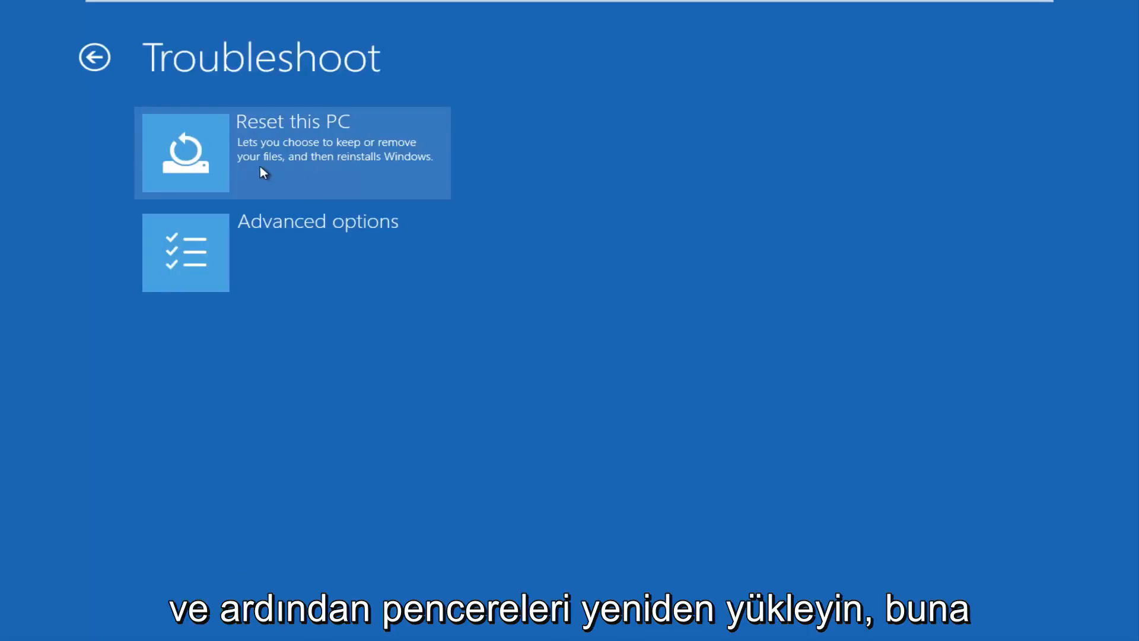
mouse_move(268, 155)
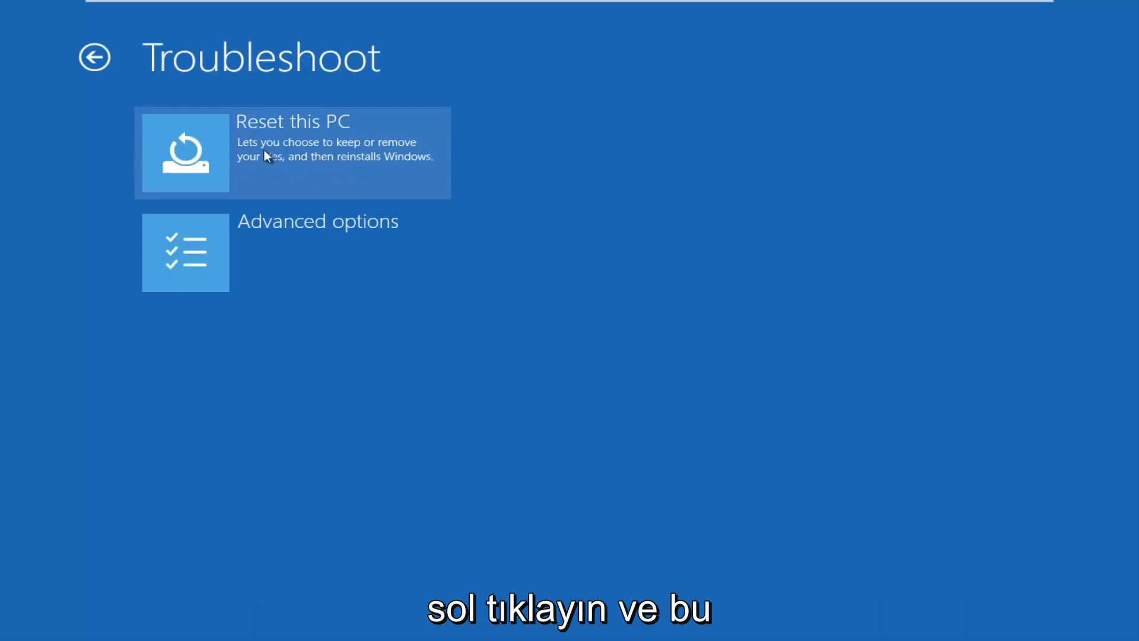
left_click(290, 152)
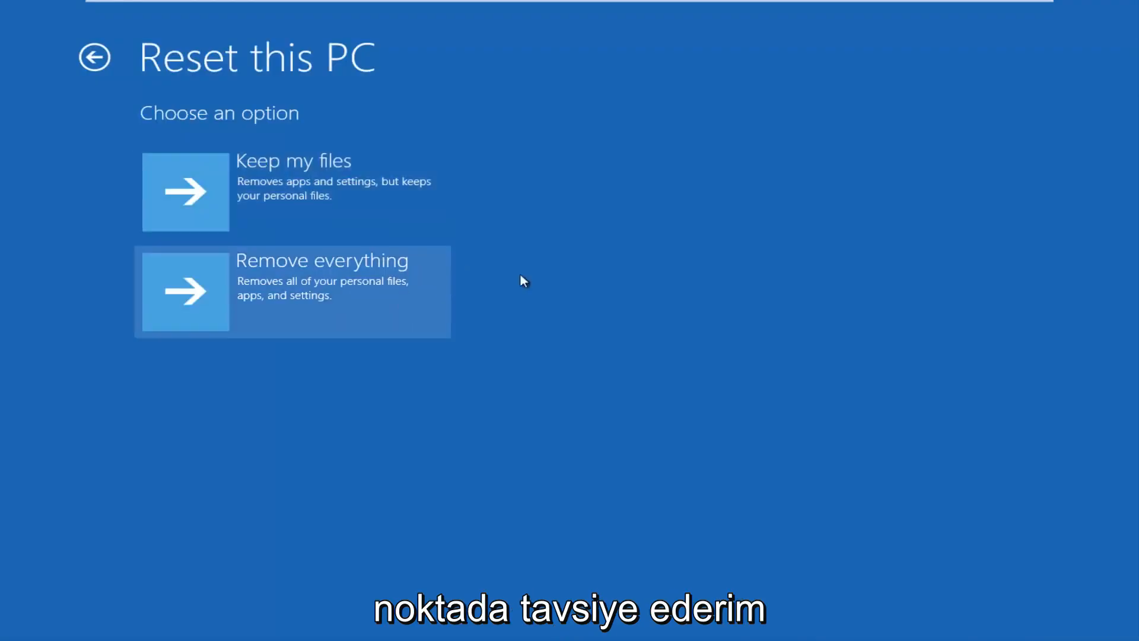
mouse_move(261, 454)
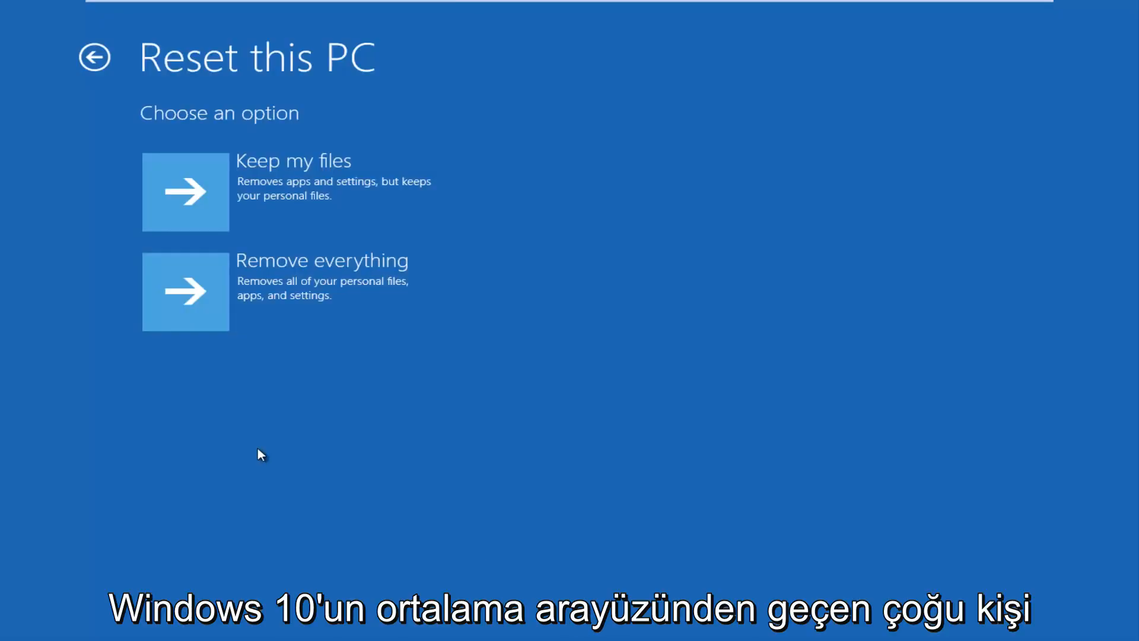
mouse_move(648, 186)
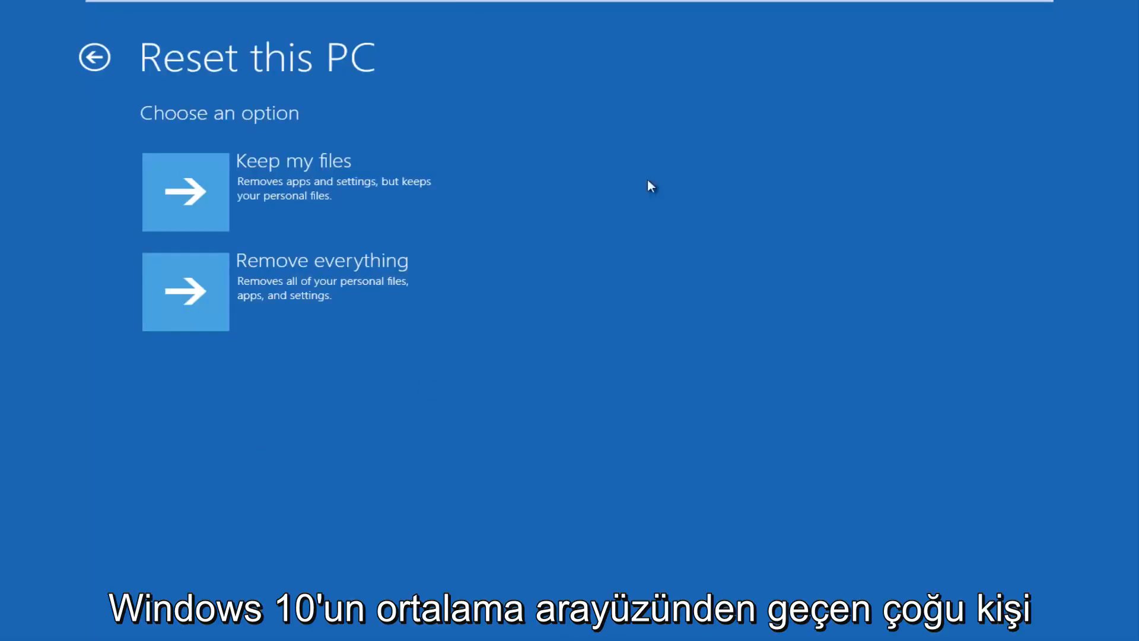
mouse_move(367, 510)
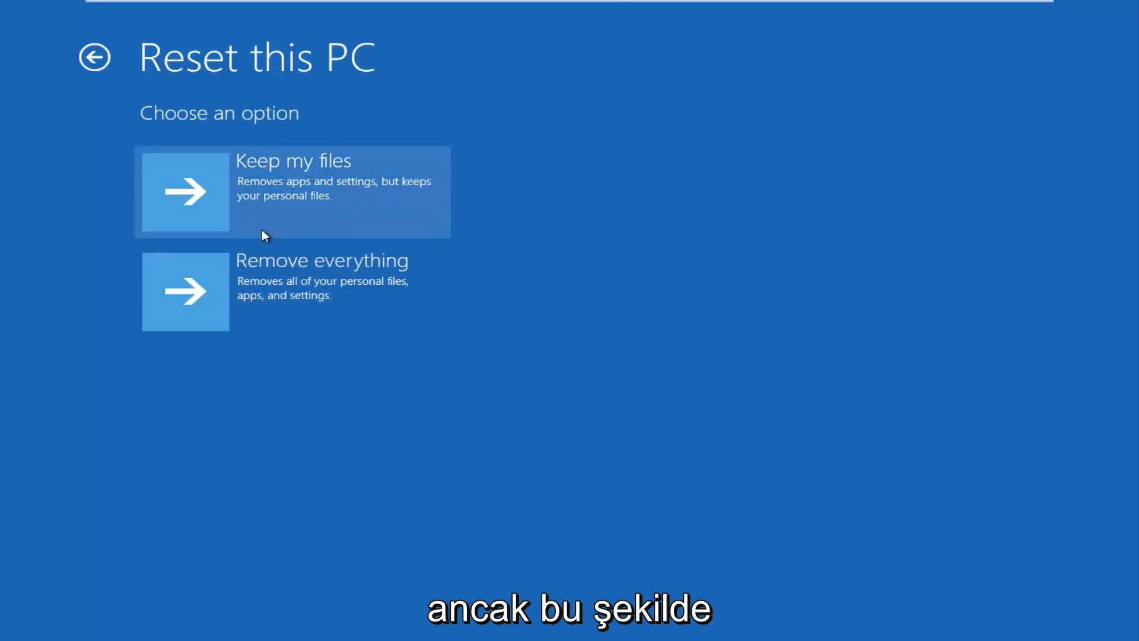
mouse_move(437, 447)
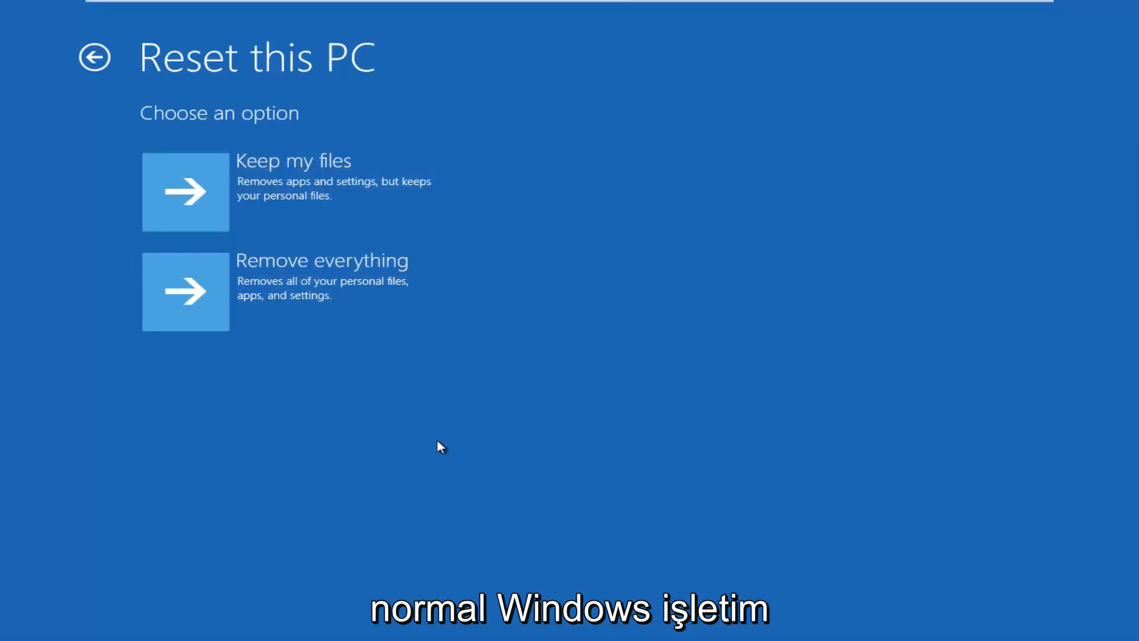
mouse_move(505, 439)
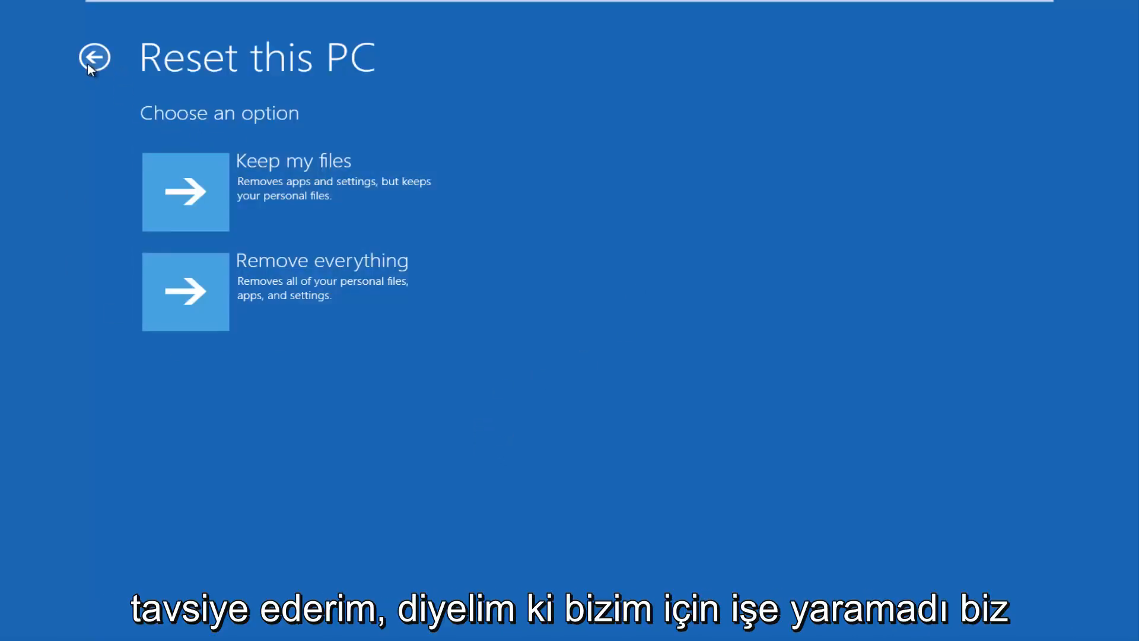
Step: Back out of Reset this PC and Troubleshoot to the Choose an option screen
left_click(93, 58)
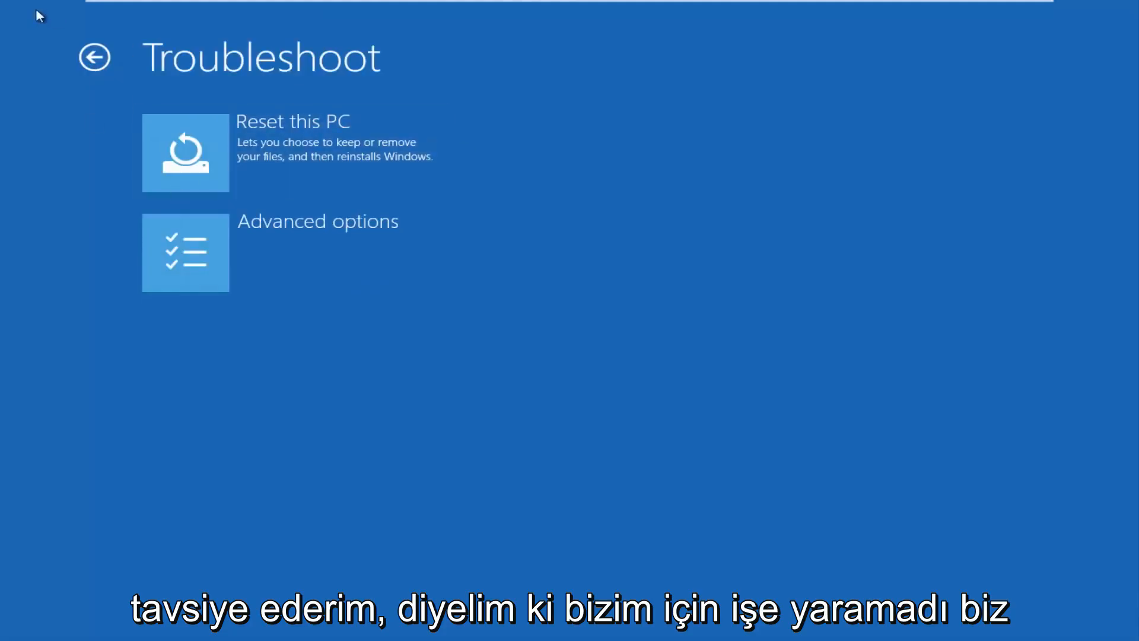
left_click(94, 57)
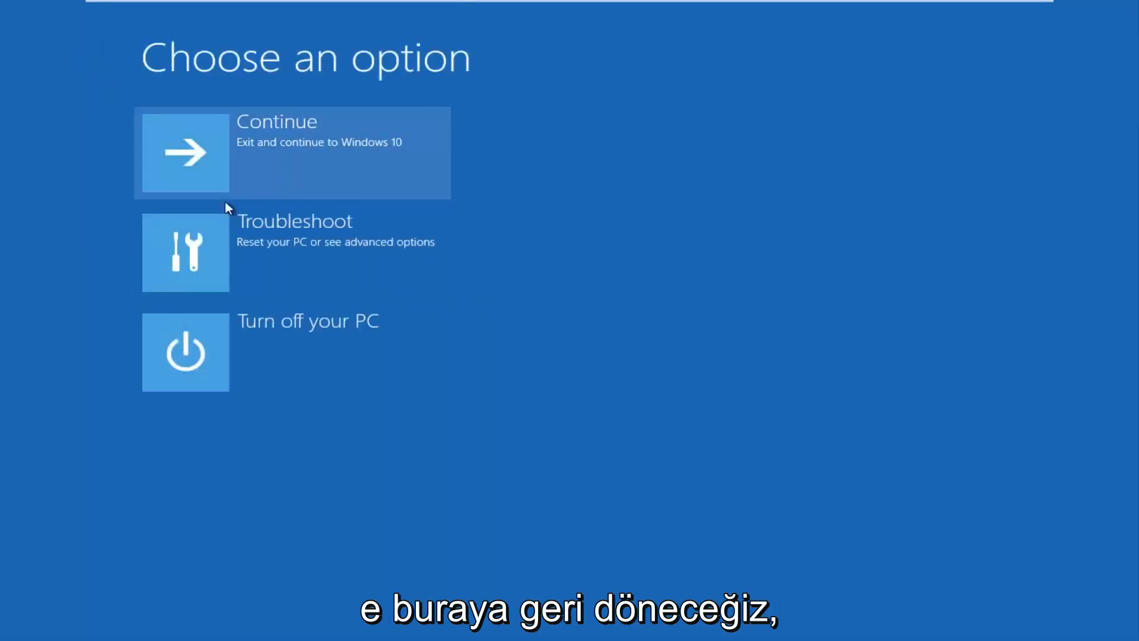
mouse_move(261, 269)
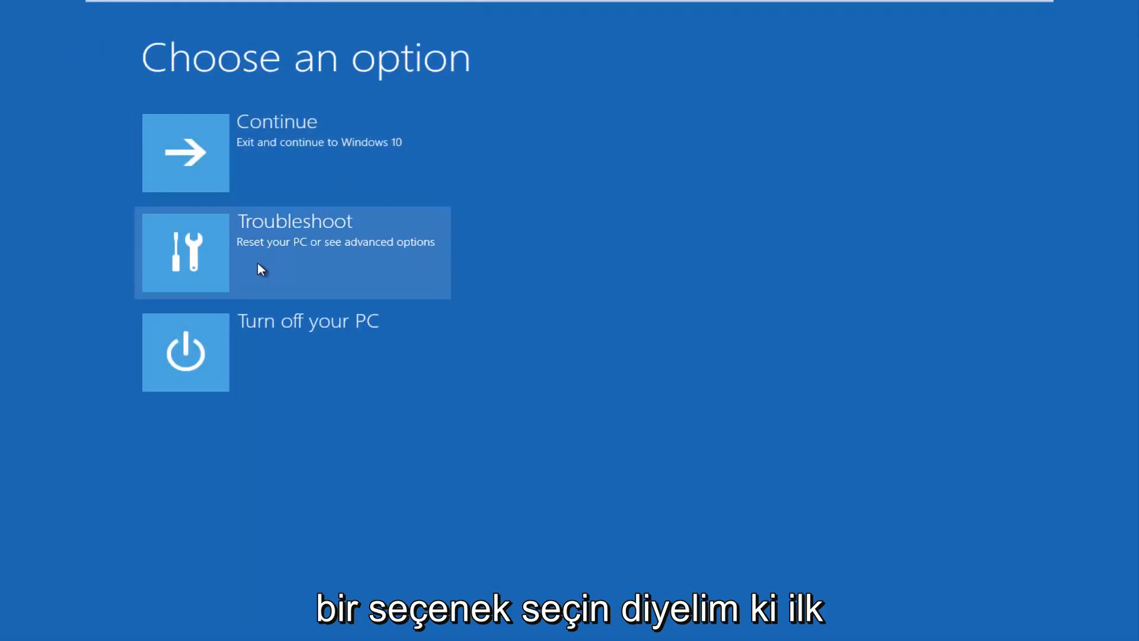
mouse_move(1093, 123)
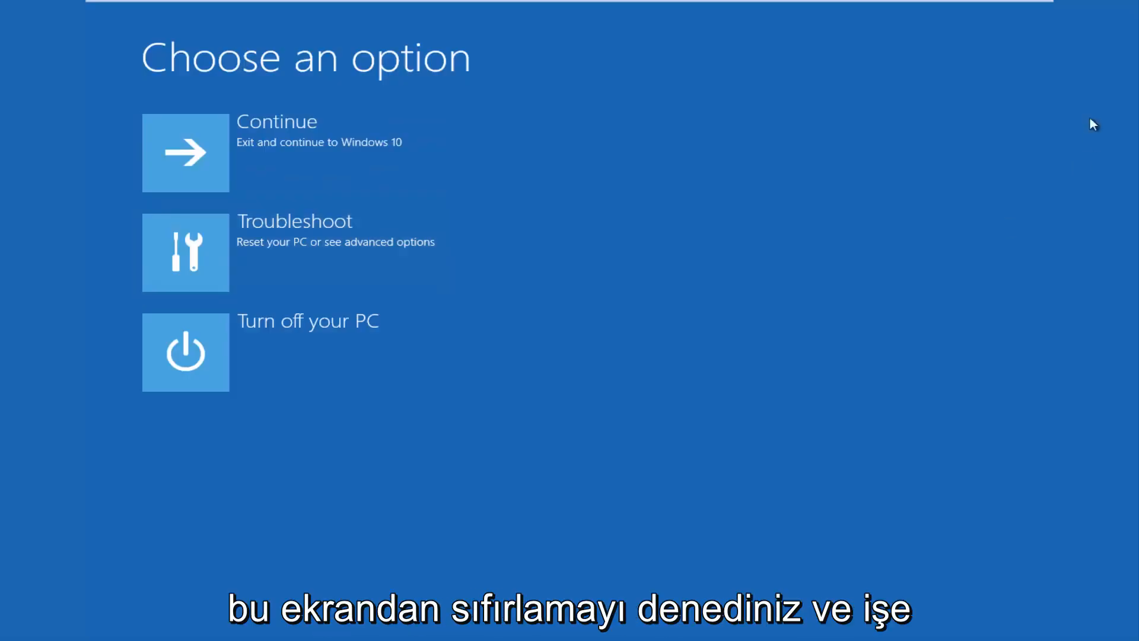
mouse_move(595, 506)
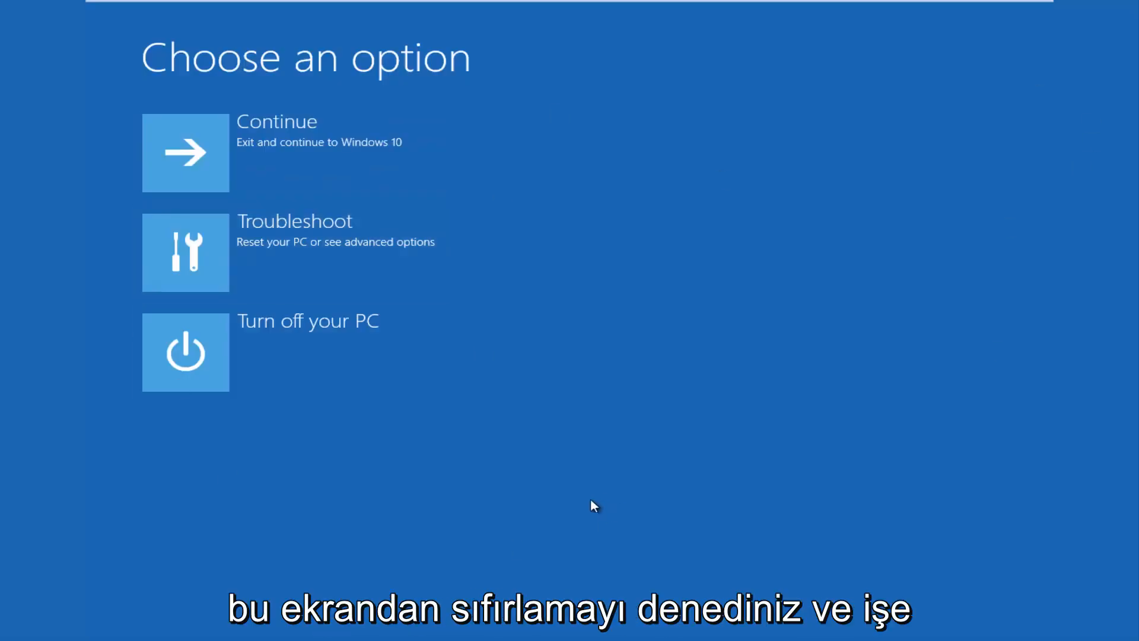
mouse_move(312, 245)
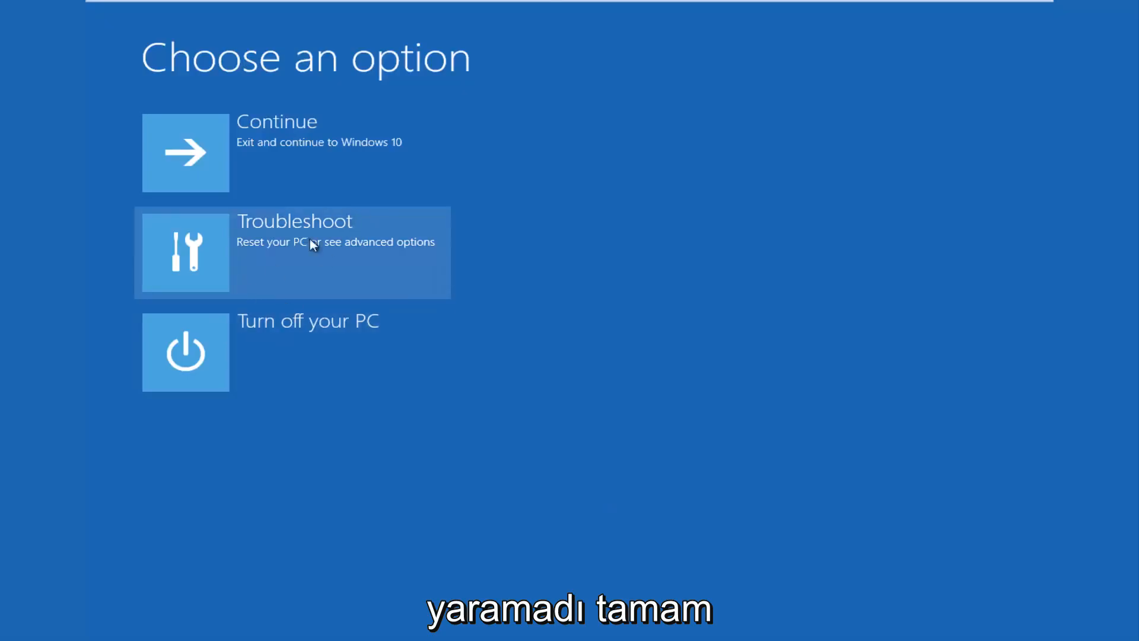
left_click(291, 251)
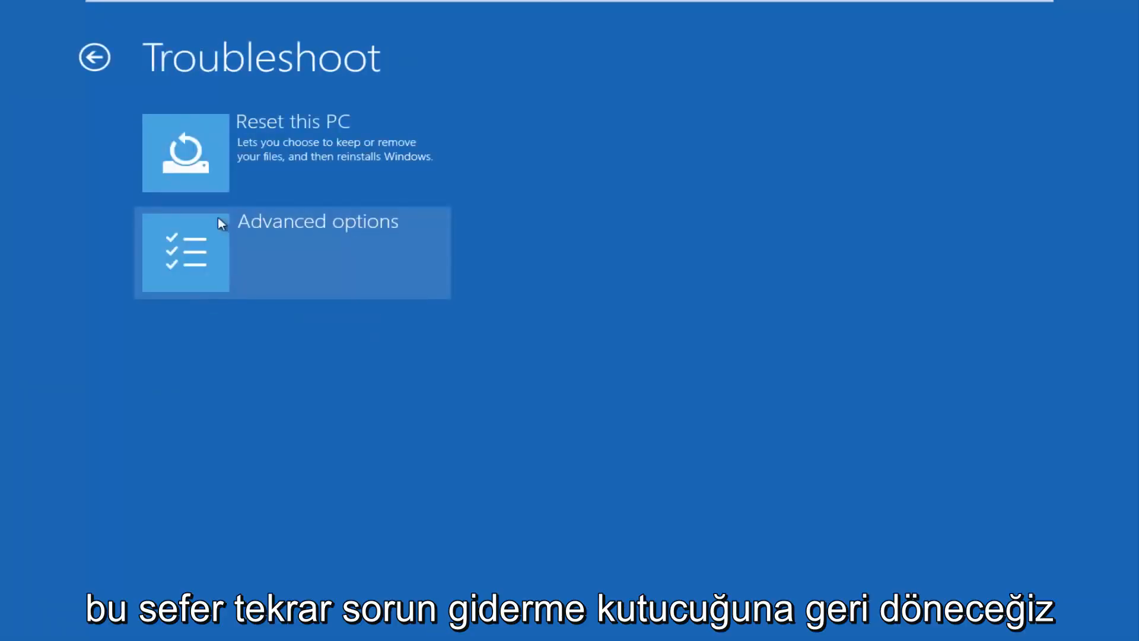
mouse_move(227, 262)
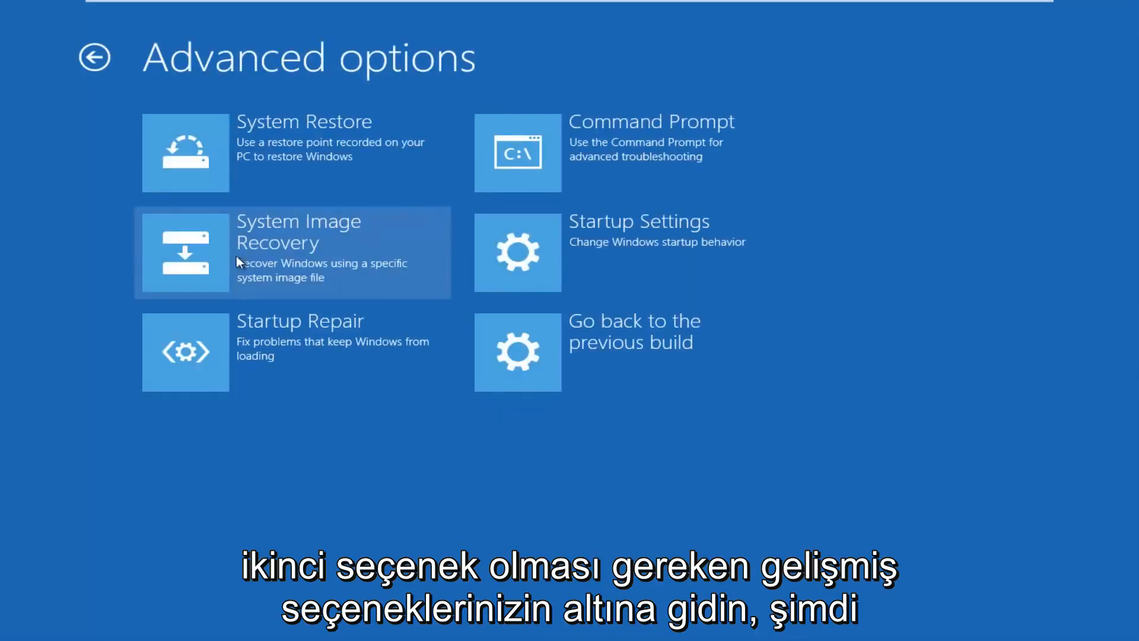
mouse_move(392, 328)
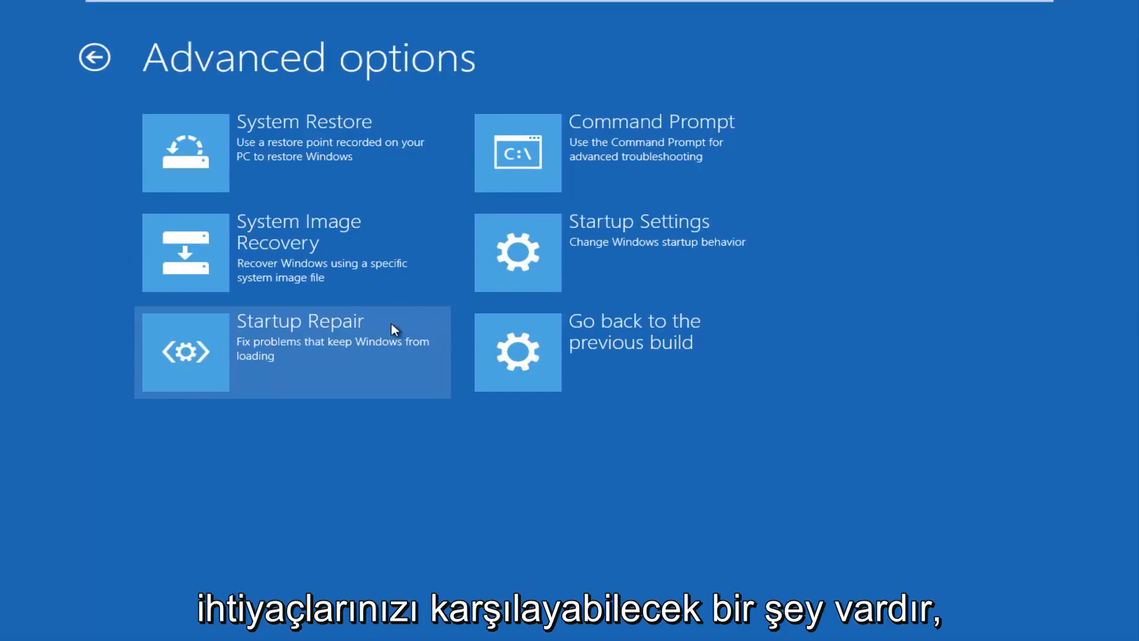
mouse_move(372, 323)
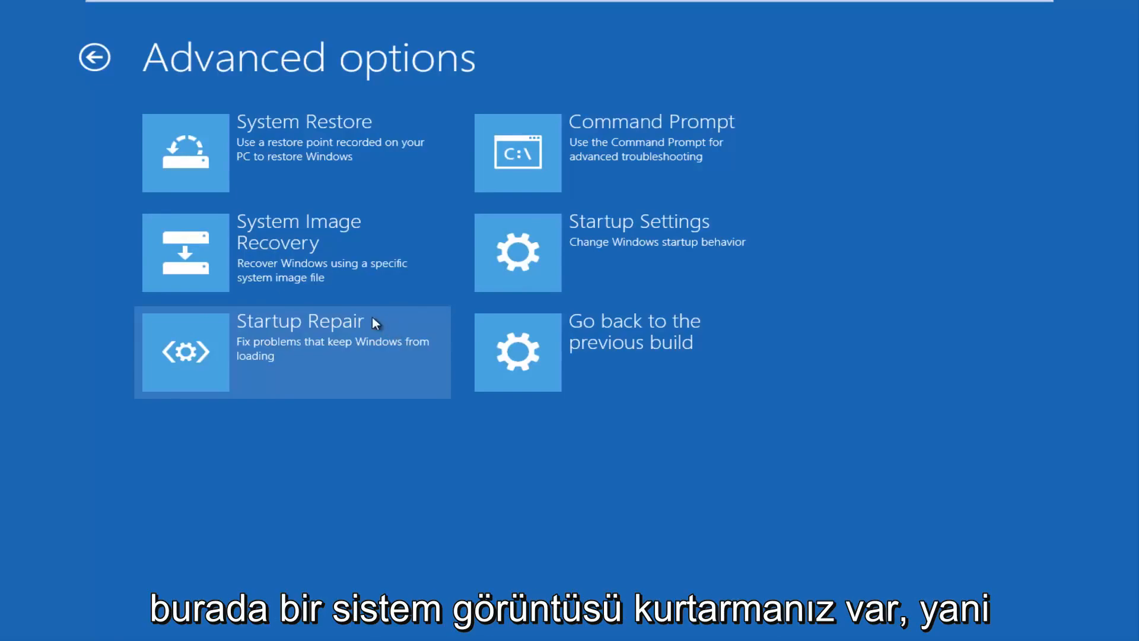
mouse_move(284, 269)
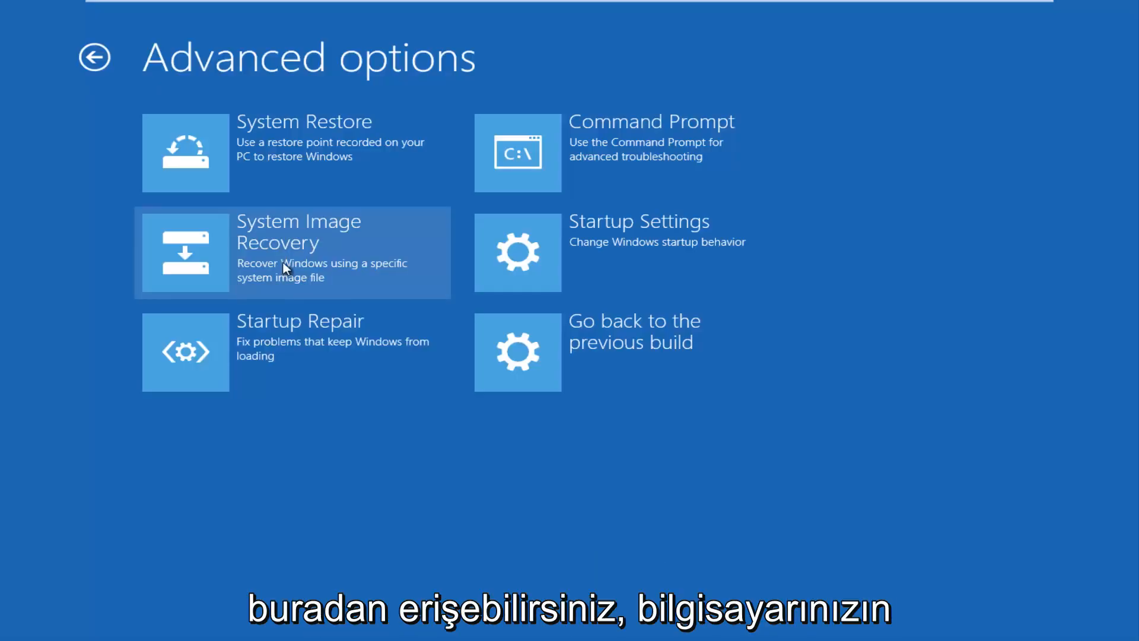
mouse_move(180, 262)
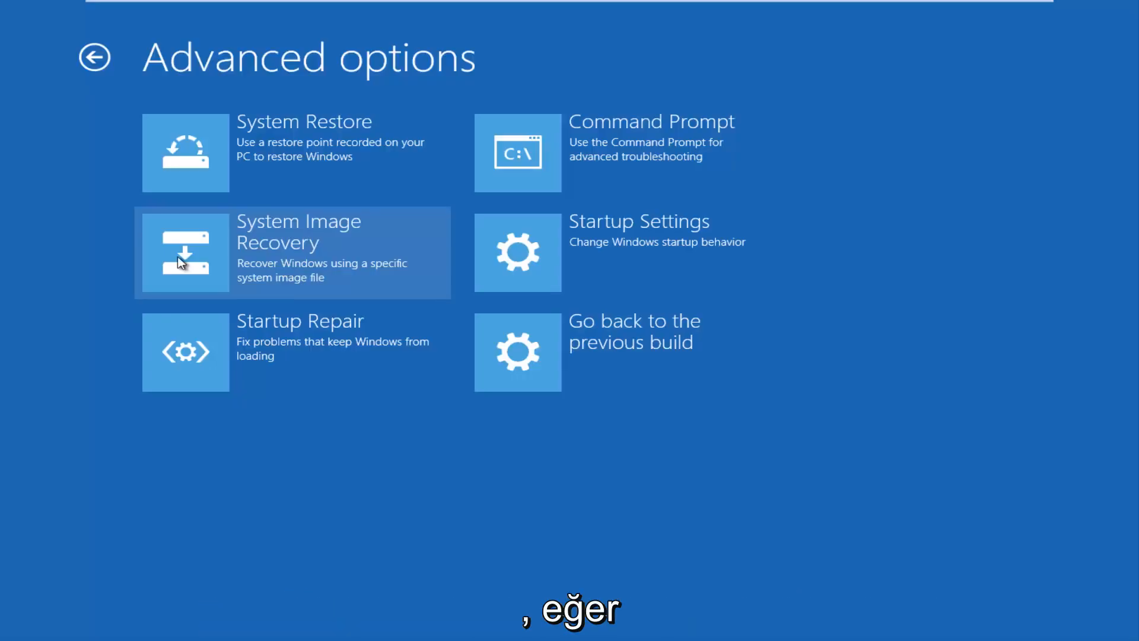
mouse_move(669, 403)
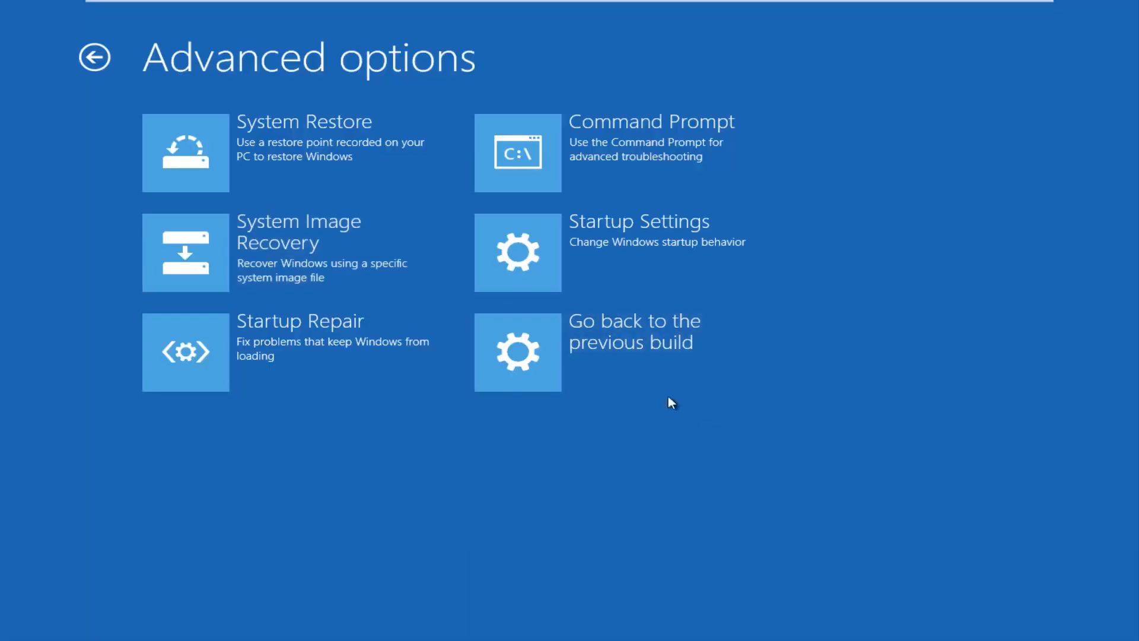
mouse_move(624, 351)
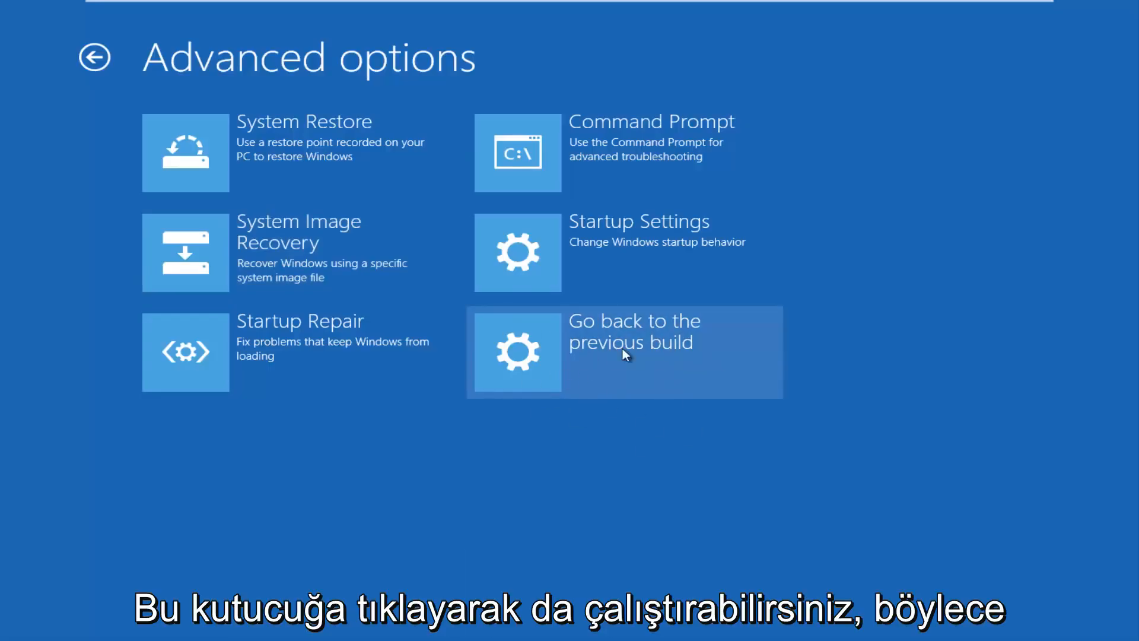
mouse_move(247, 363)
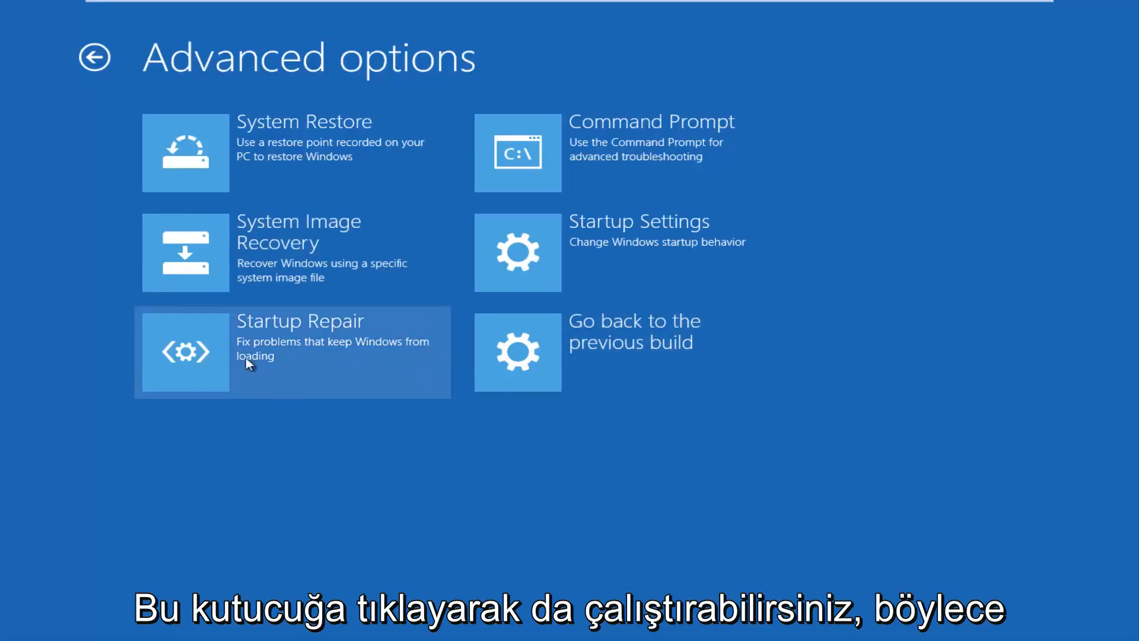
mouse_move(310, 422)
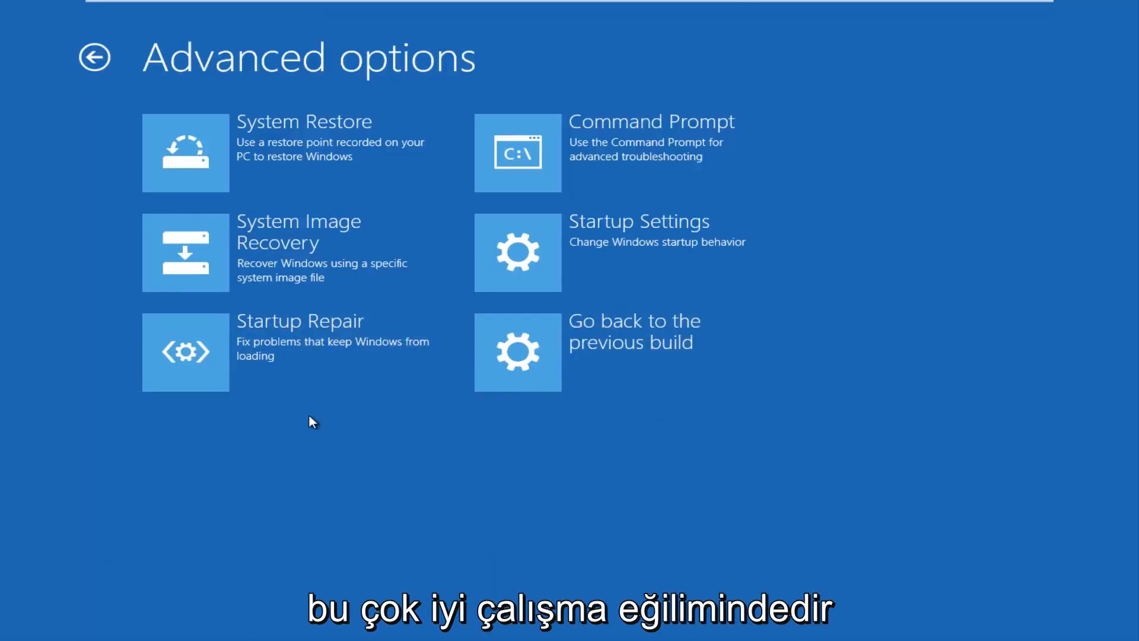
mouse_move(300, 356)
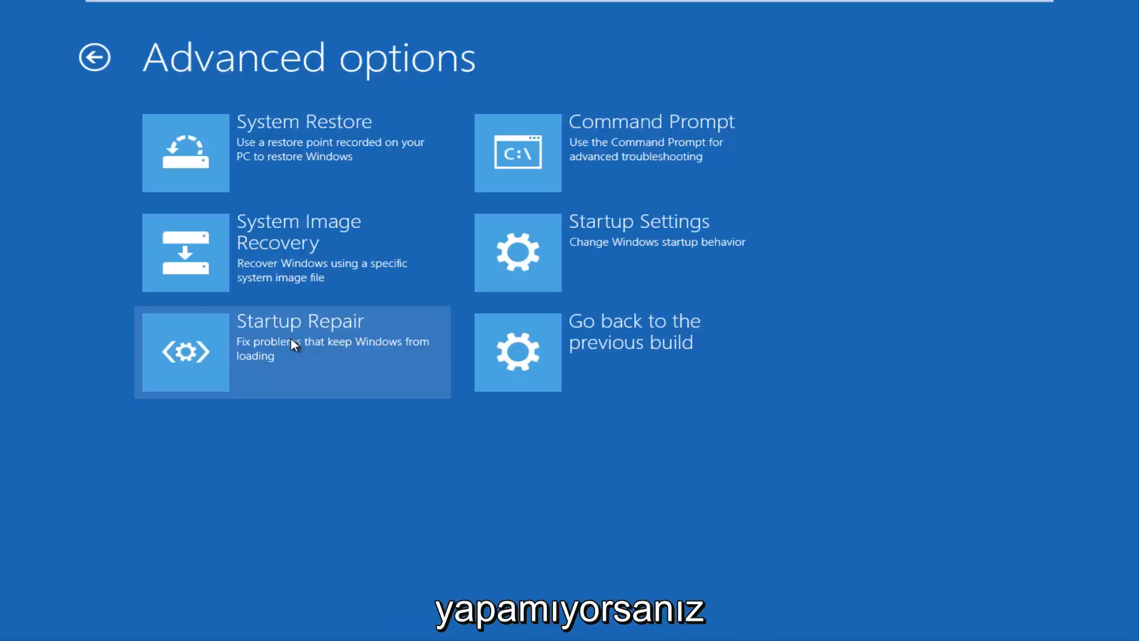
mouse_move(260, 381)
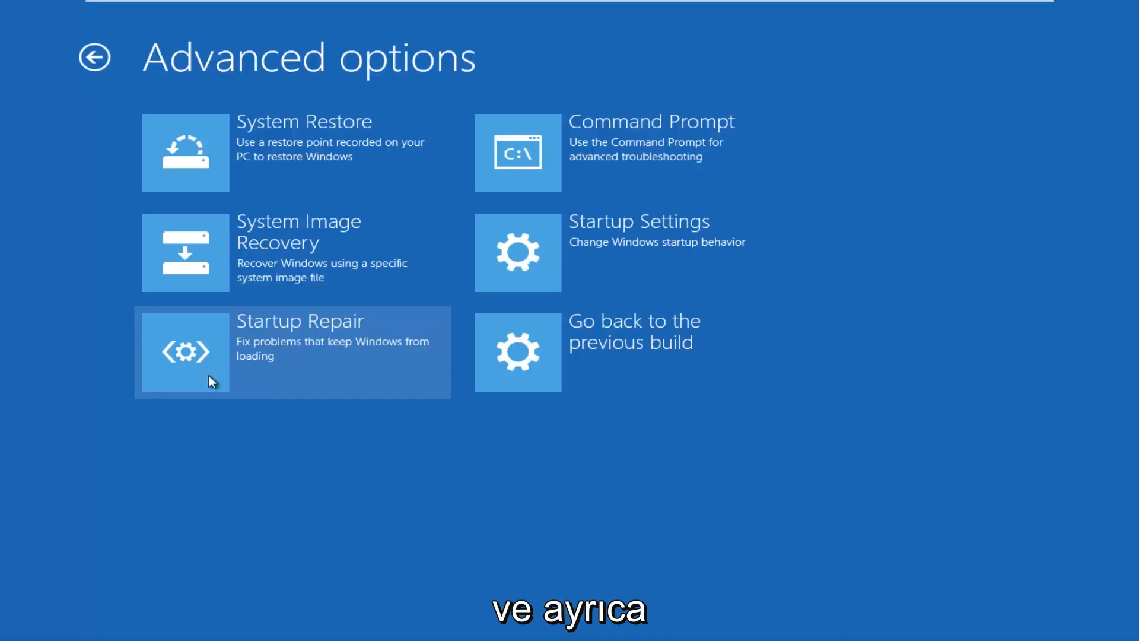
mouse_move(527, 235)
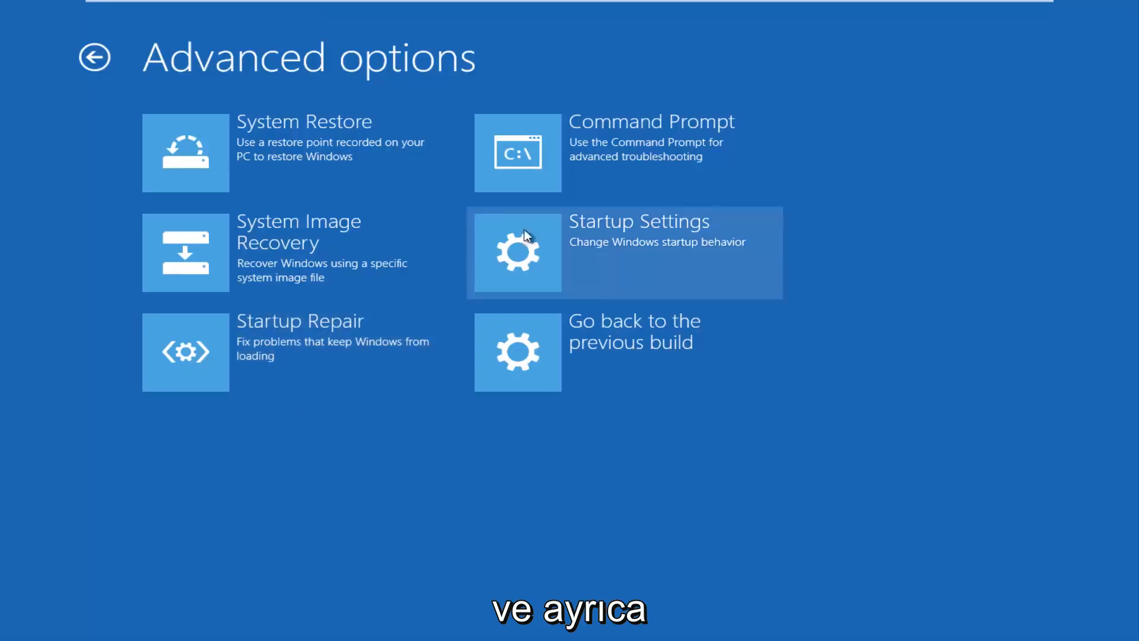
mouse_move(588, 153)
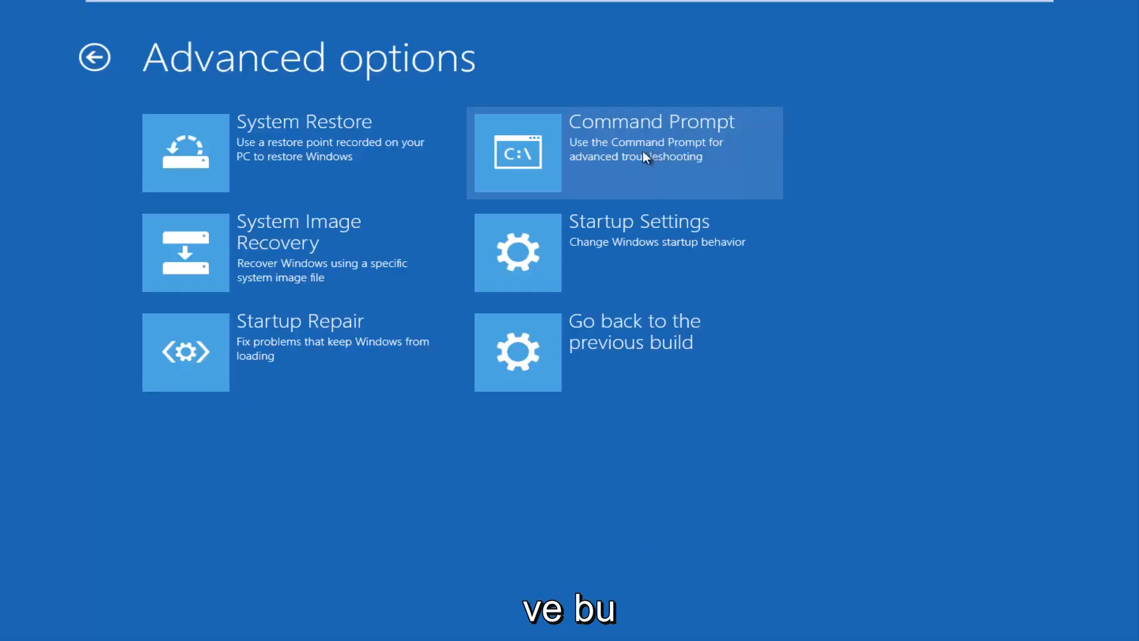
mouse_move(611, 181)
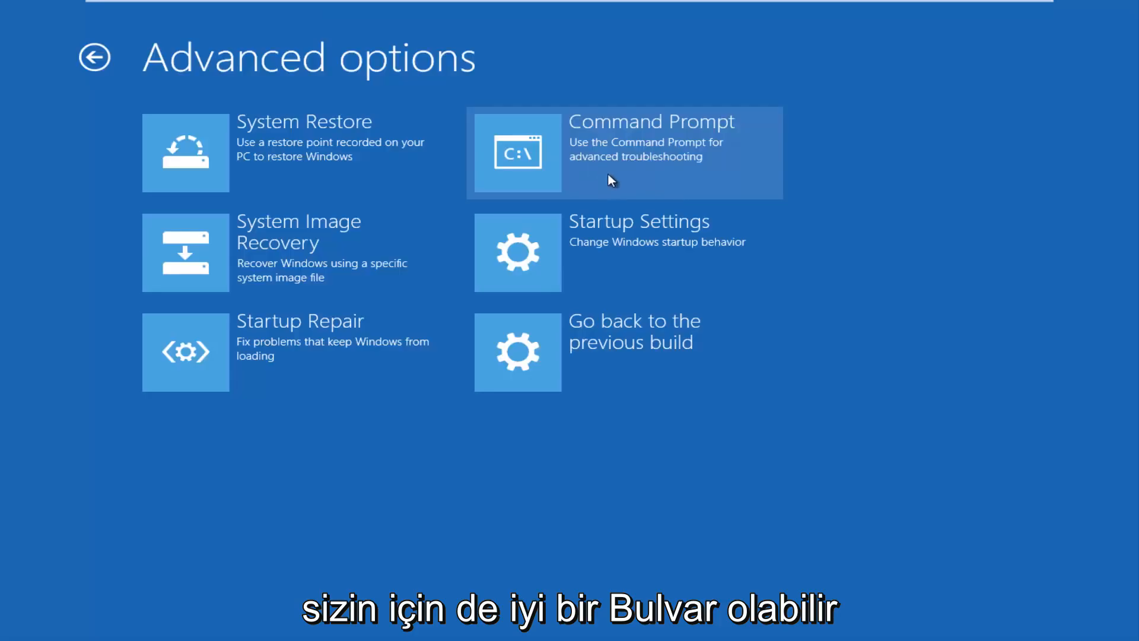
mouse_move(246, 152)
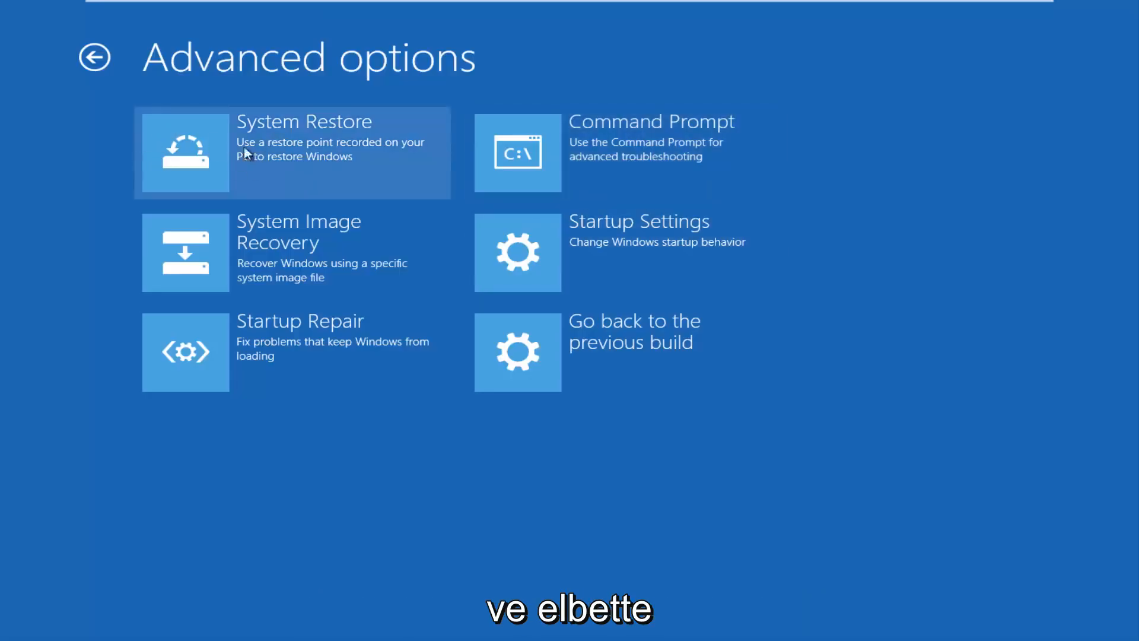
left_click(291, 152)
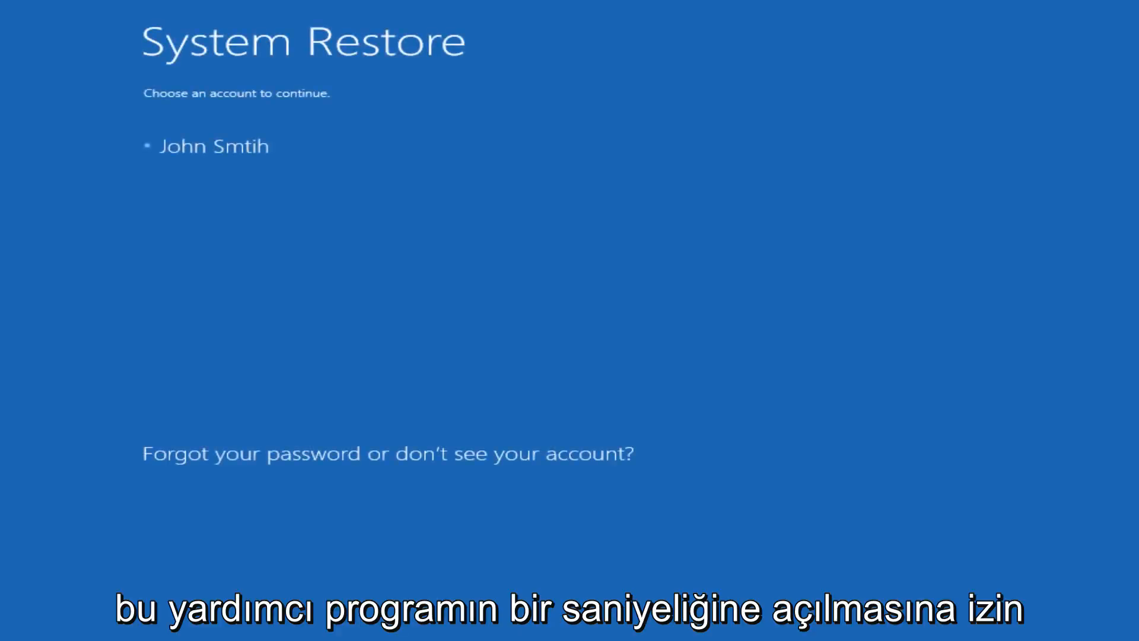
mouse_move(270, 183)
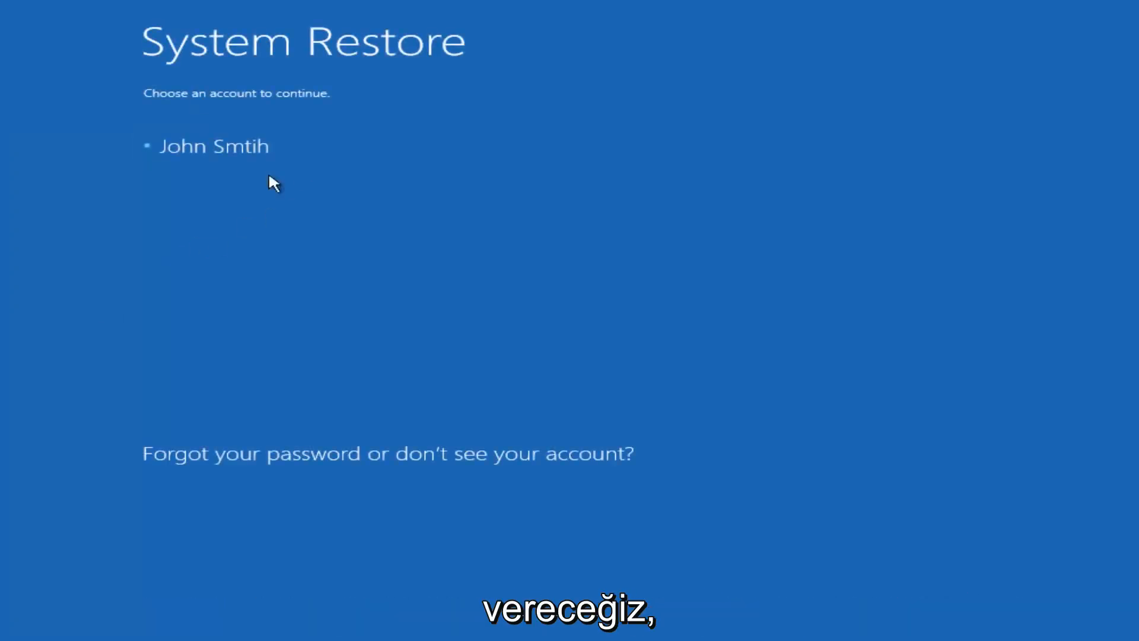
Step: Sign in to System Restore with the only listed account and its password
left_click(214, 146)
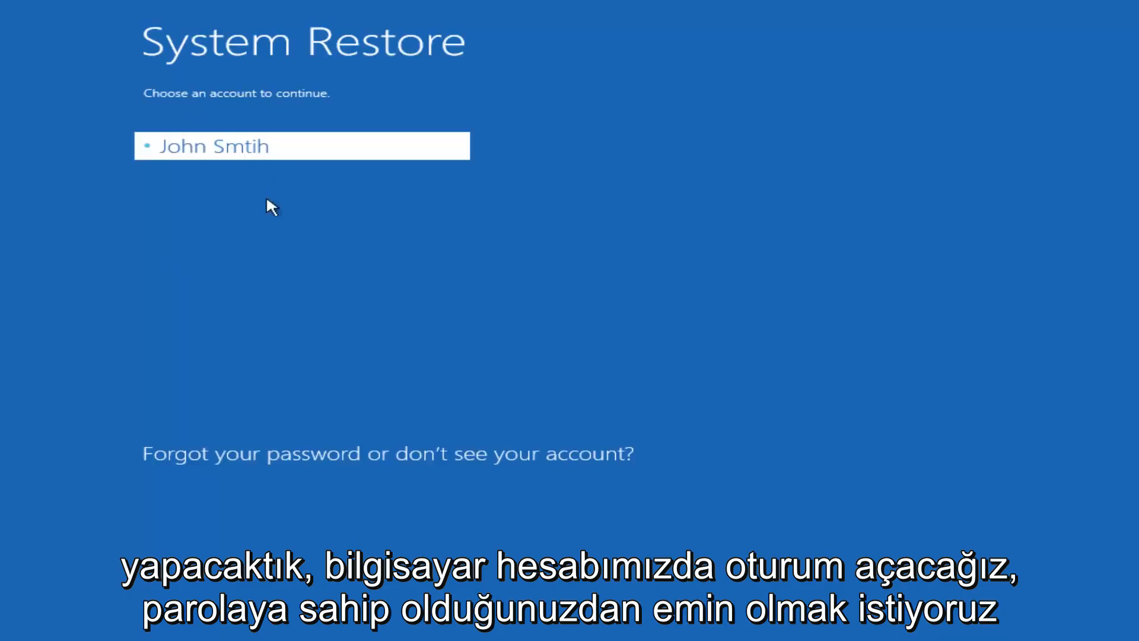
left_click(300, 145)
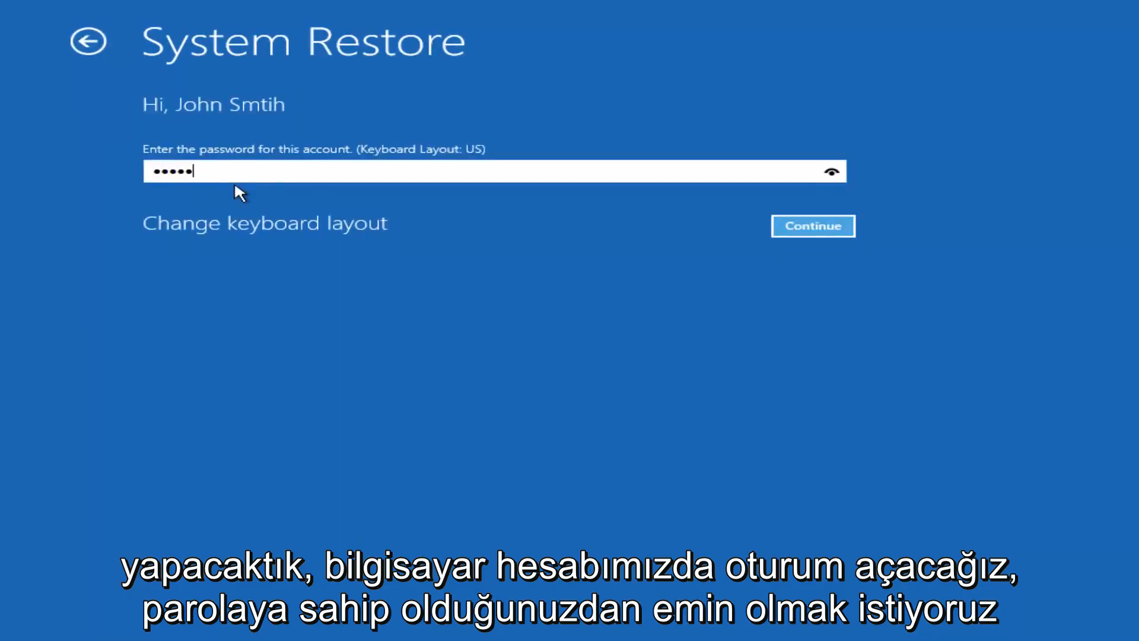
left_click(812, 226)
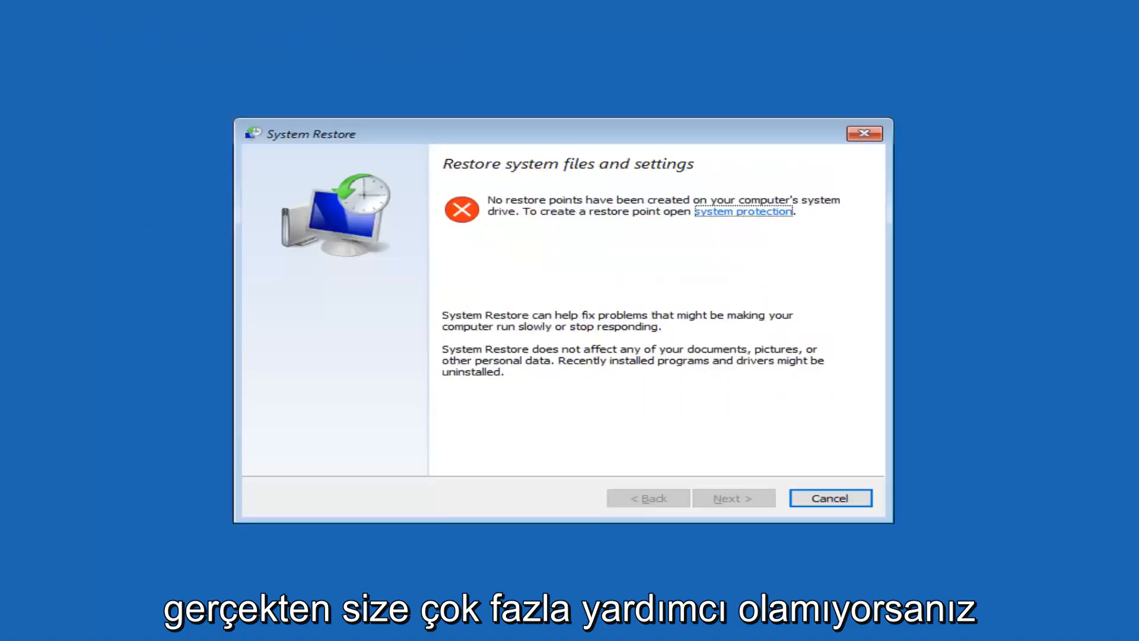
mouse_move(722, 281)
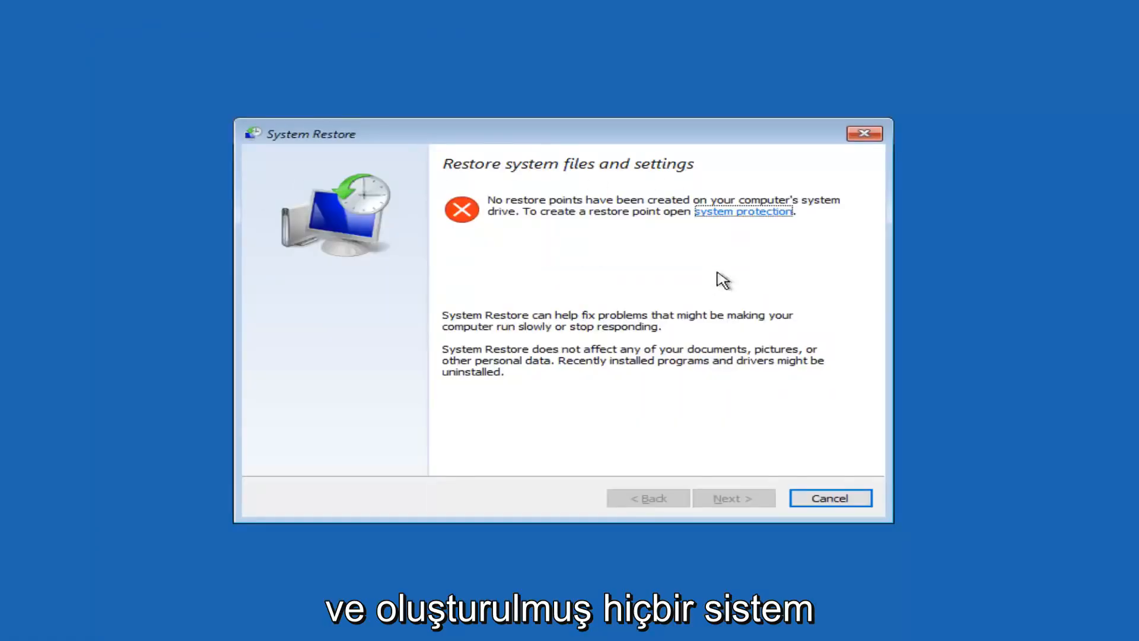
mouse_move(586, 233)
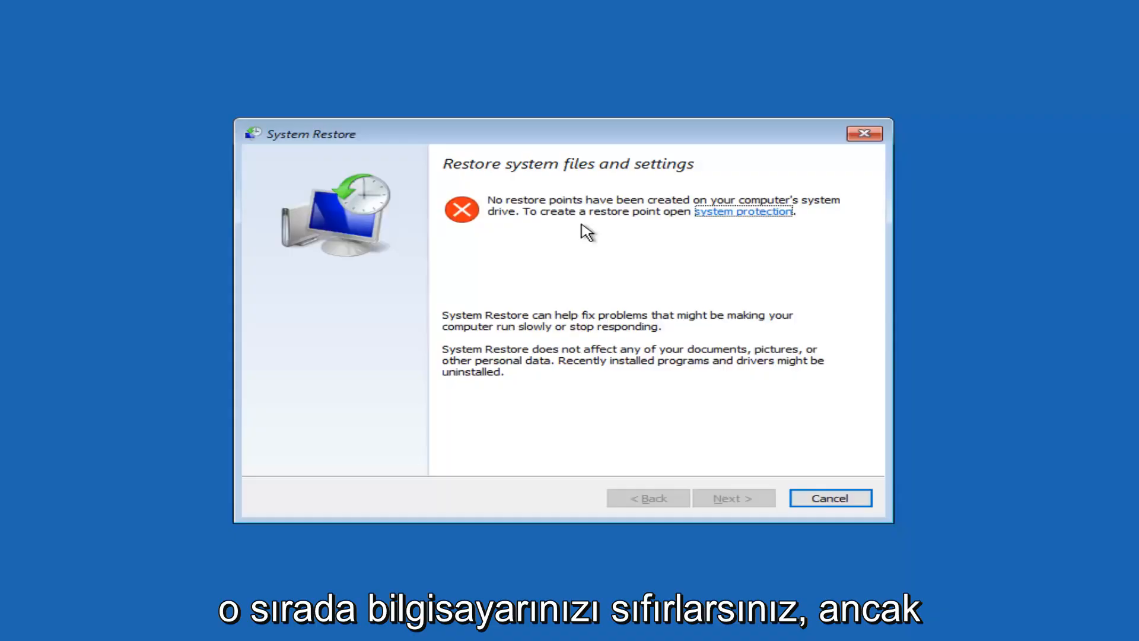
Step: Cancel the System Restore wizard after its 'No restore points' message
left_click(829, 498)
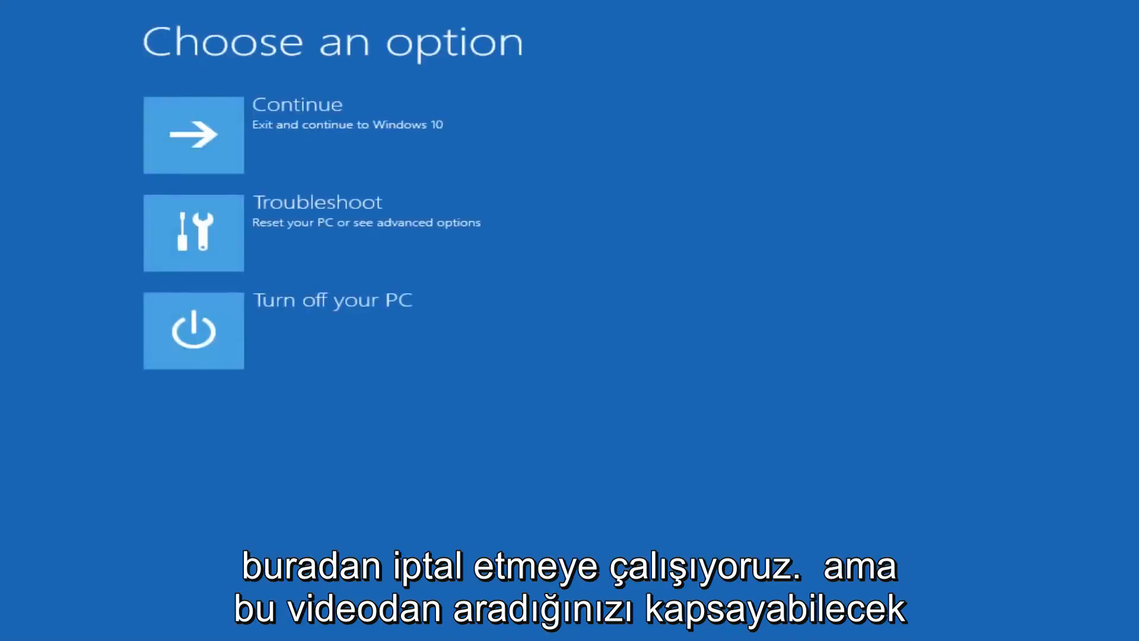